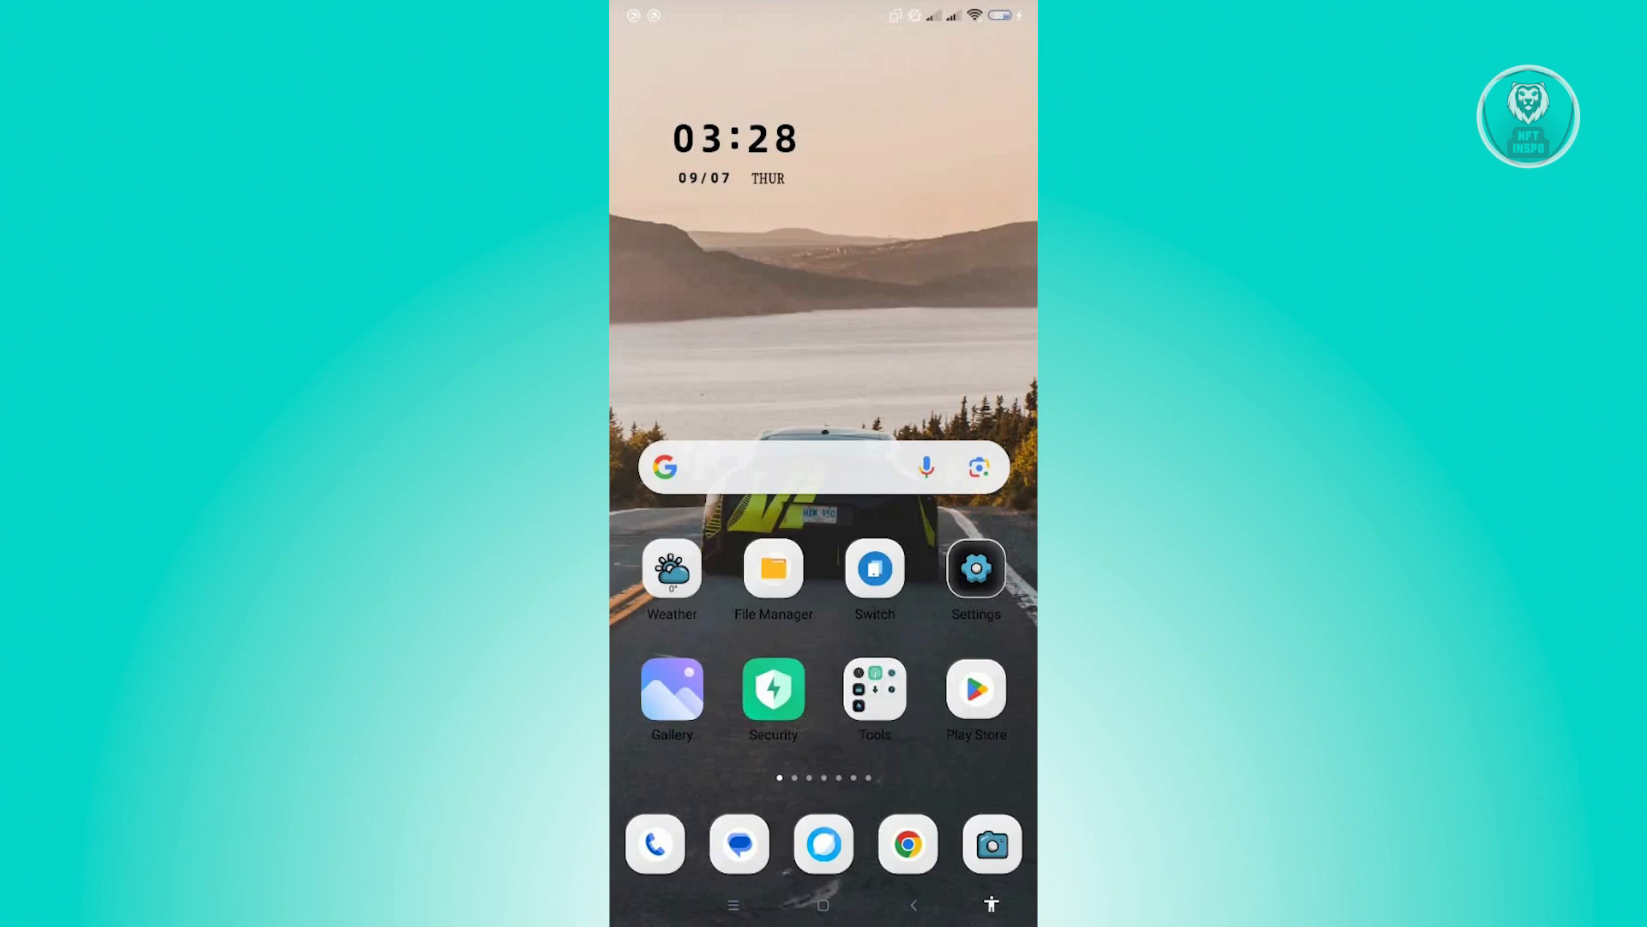
# - Launch the Play Store from the home screen
pyautogui.click(974, 690)
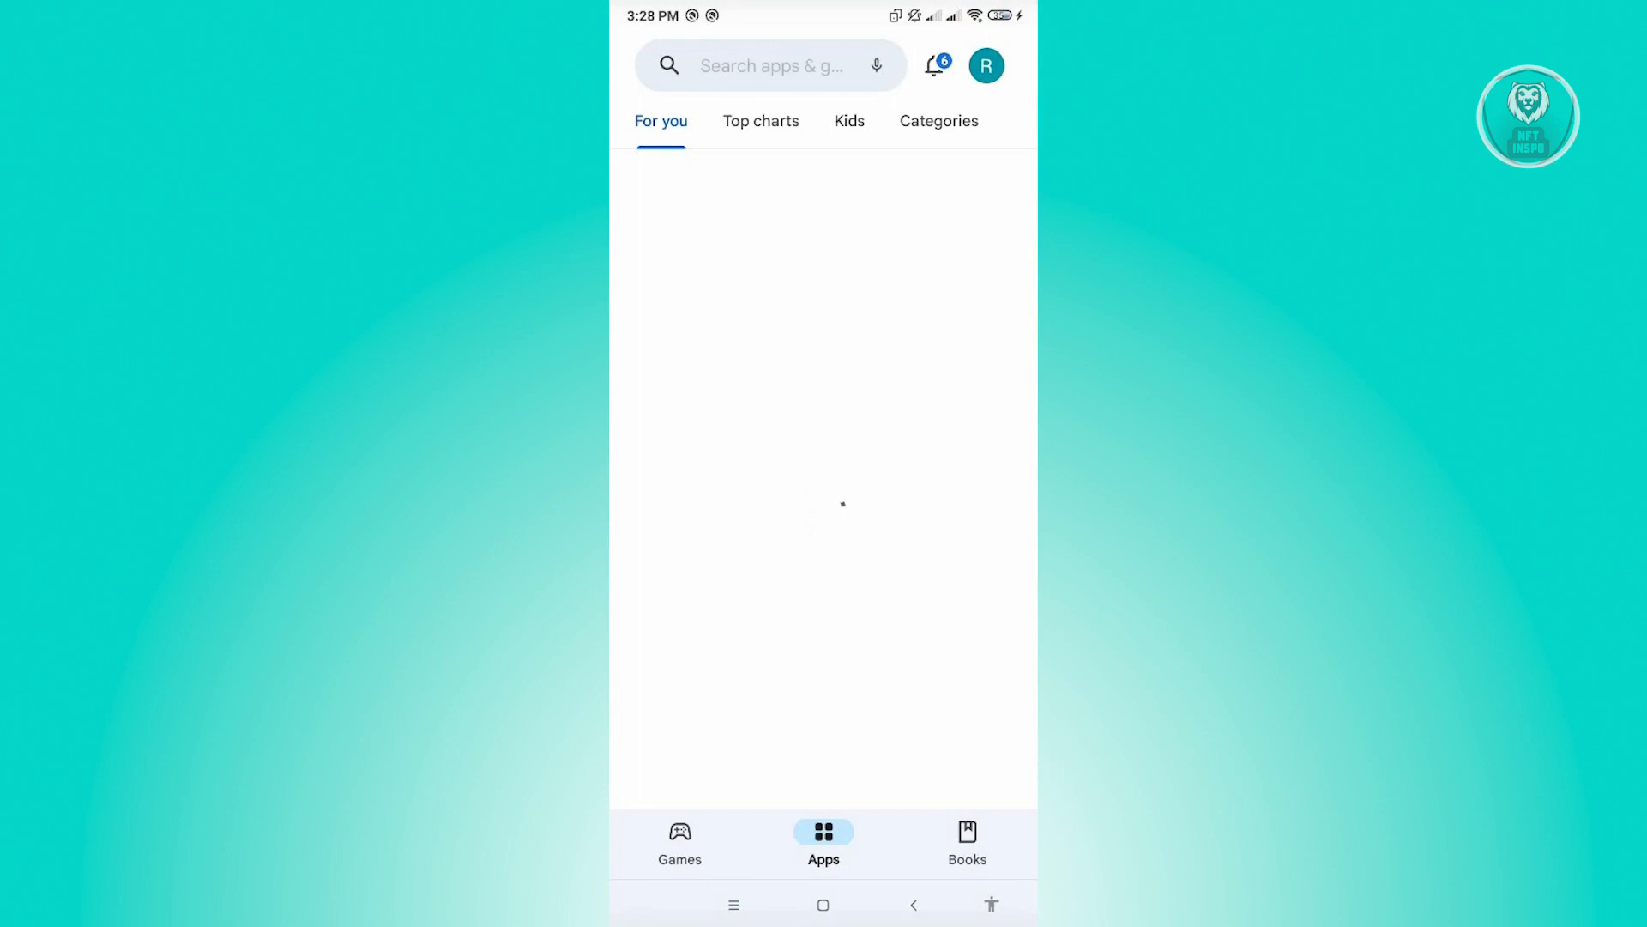
# - Search for 'android system webview' and open its details page showing it installed
pyautogui.click(877, 65)
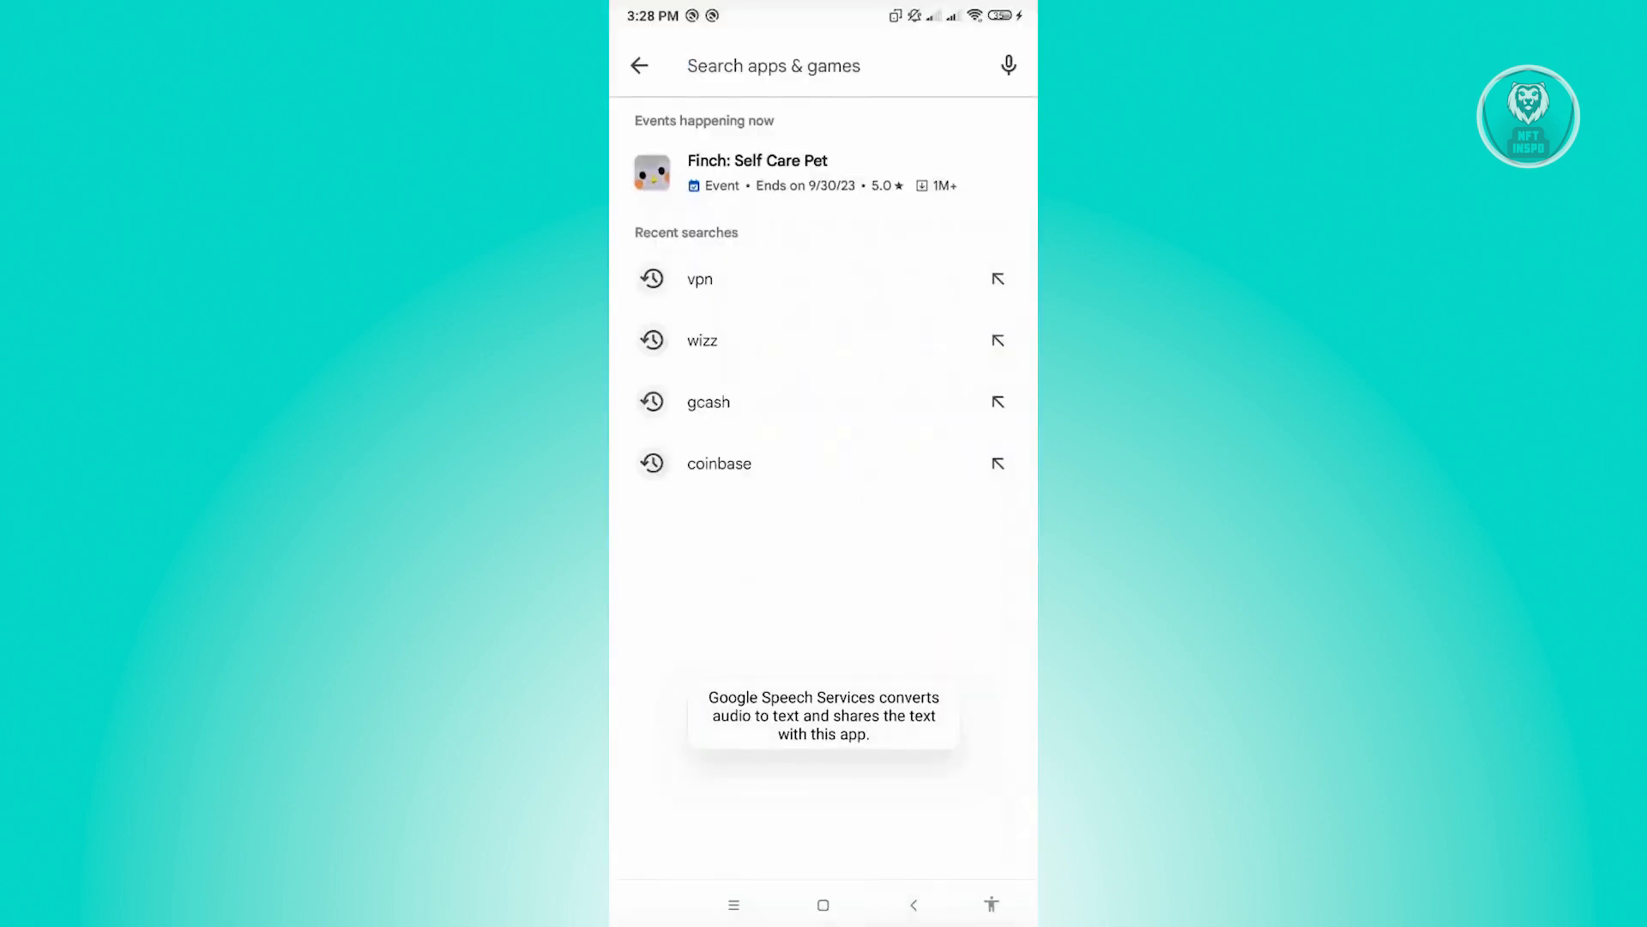
pyautogui.write('and')
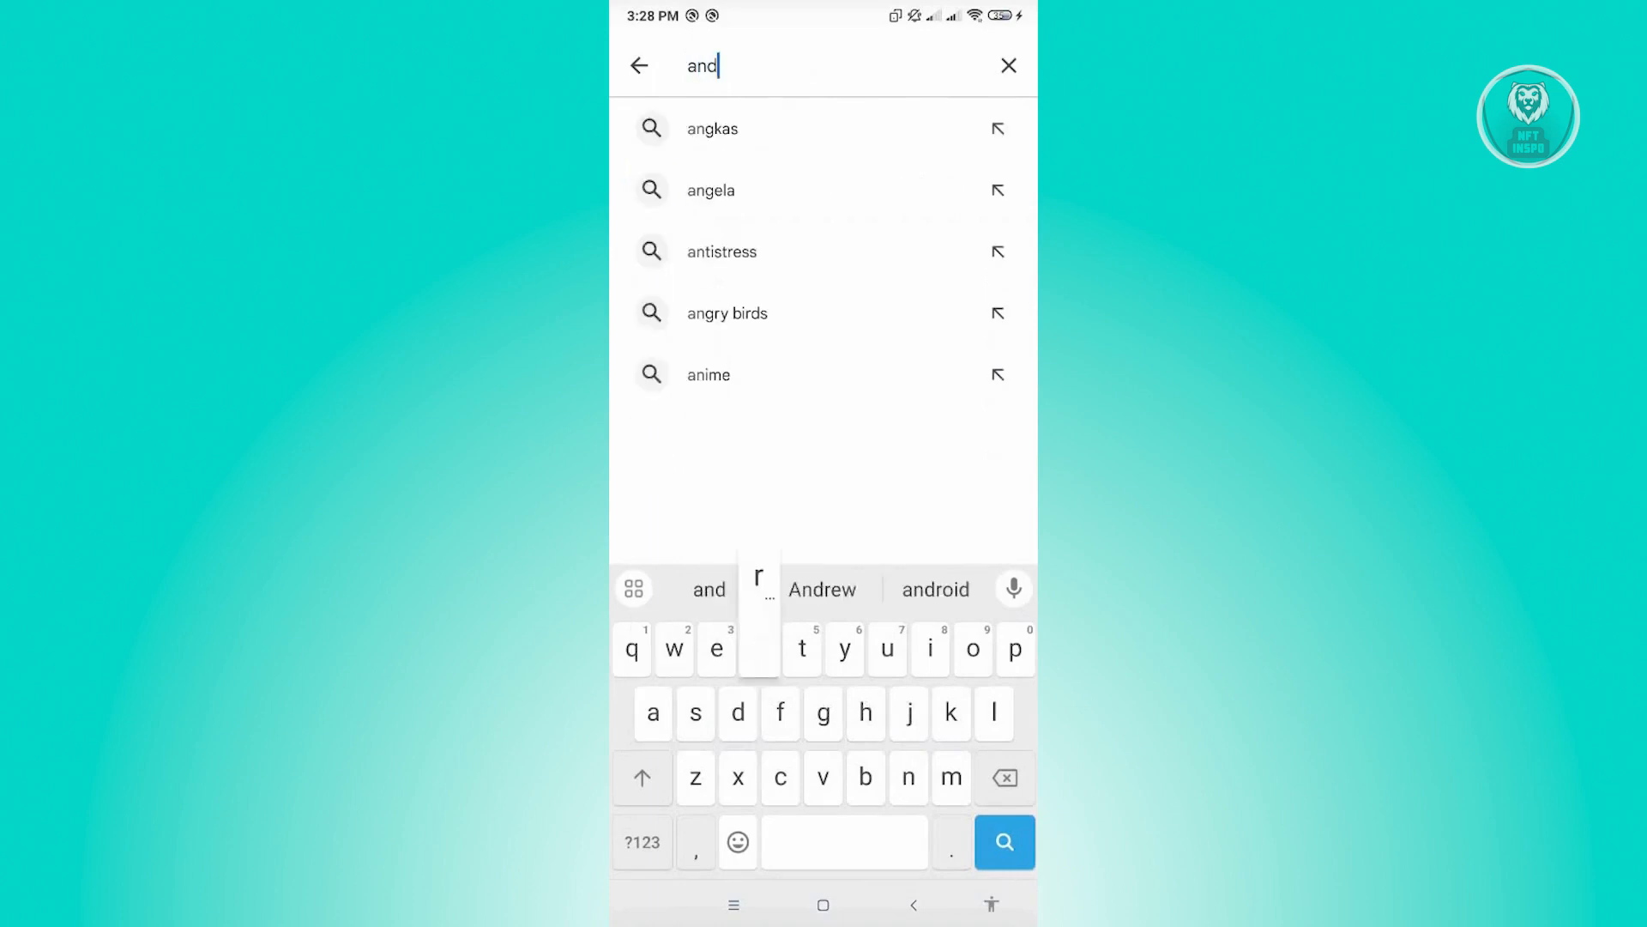
pyautogui.click(1004, 840)
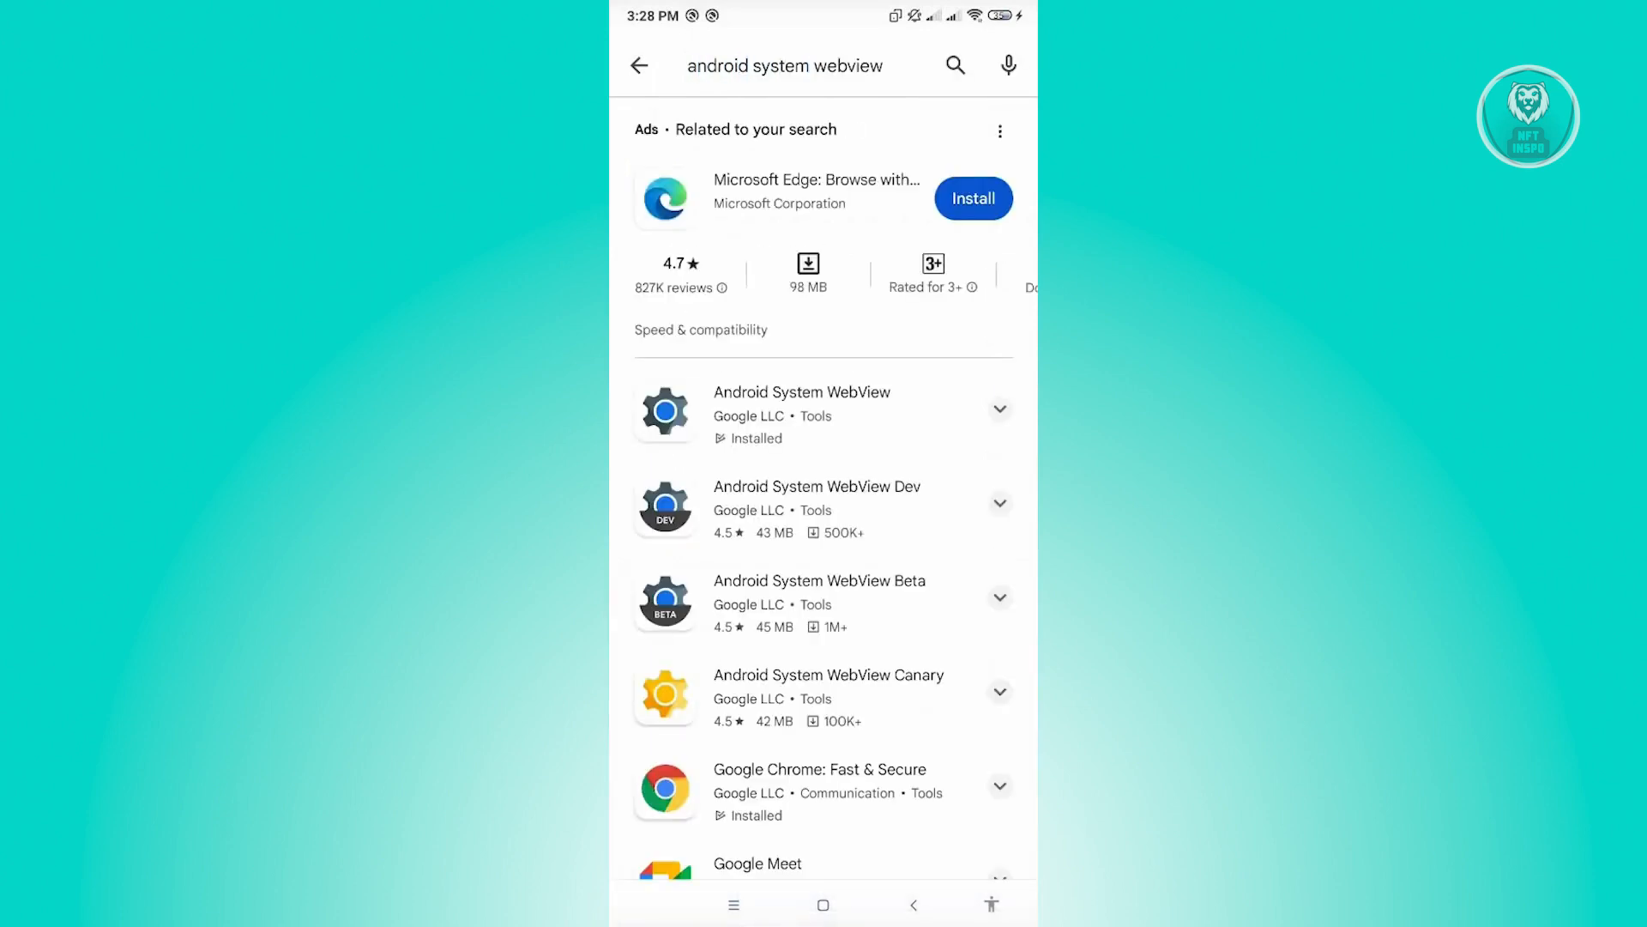
pyautogui.click(802, 411)
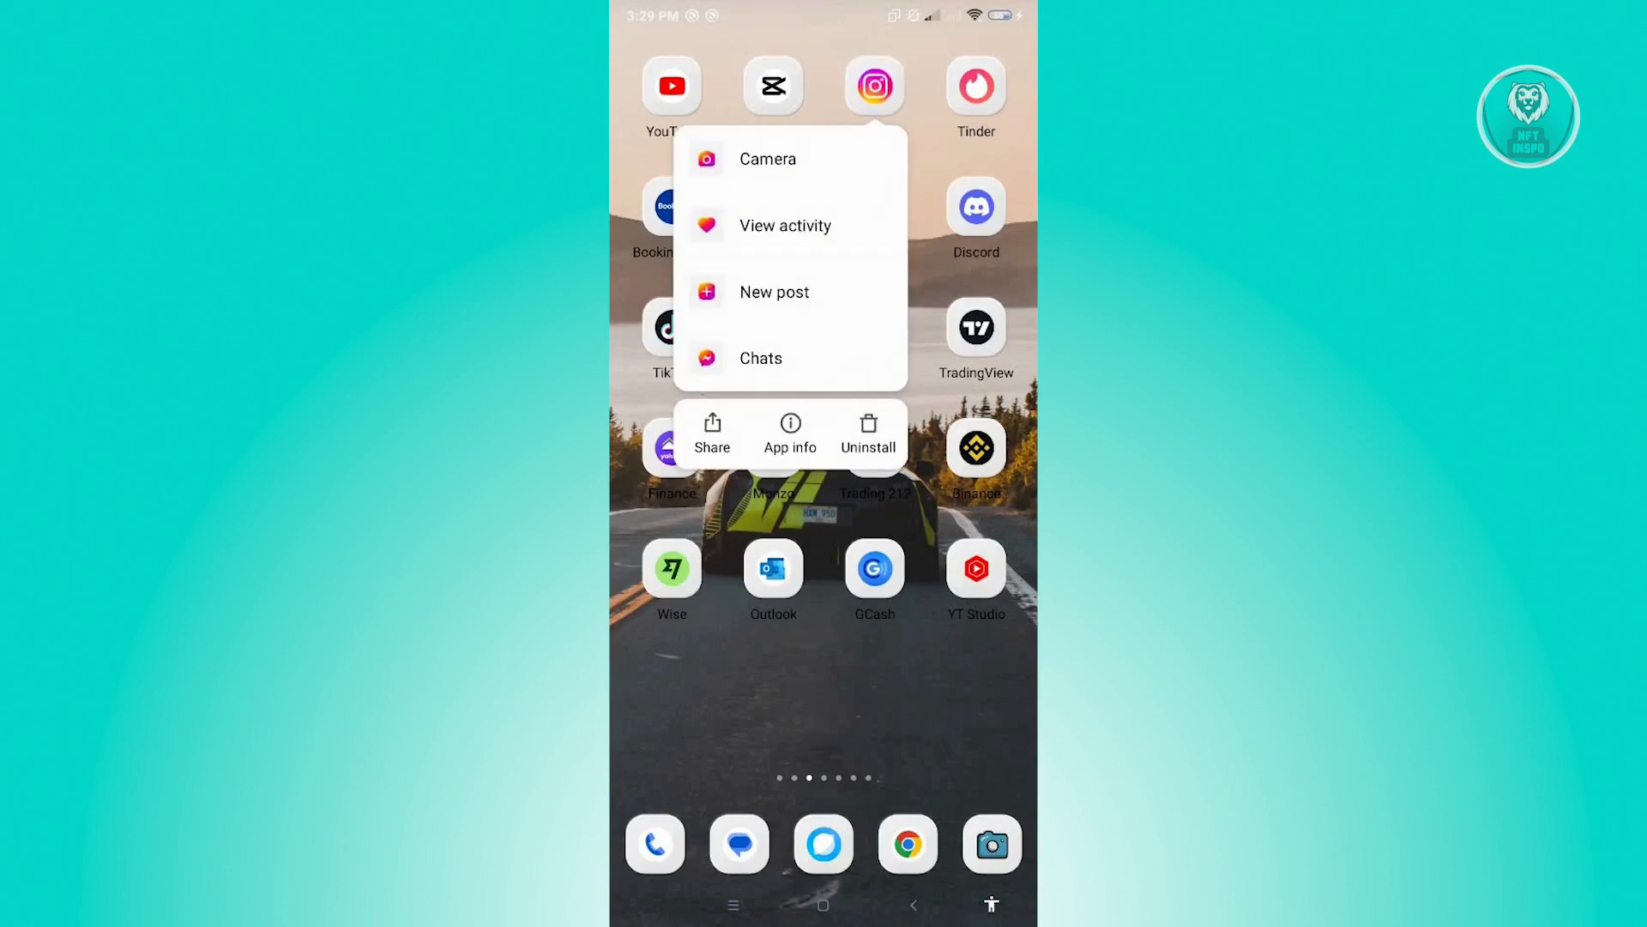
# - Open Instagram's App info page from its home-screen icon options
pyautogui.click(790, 431)
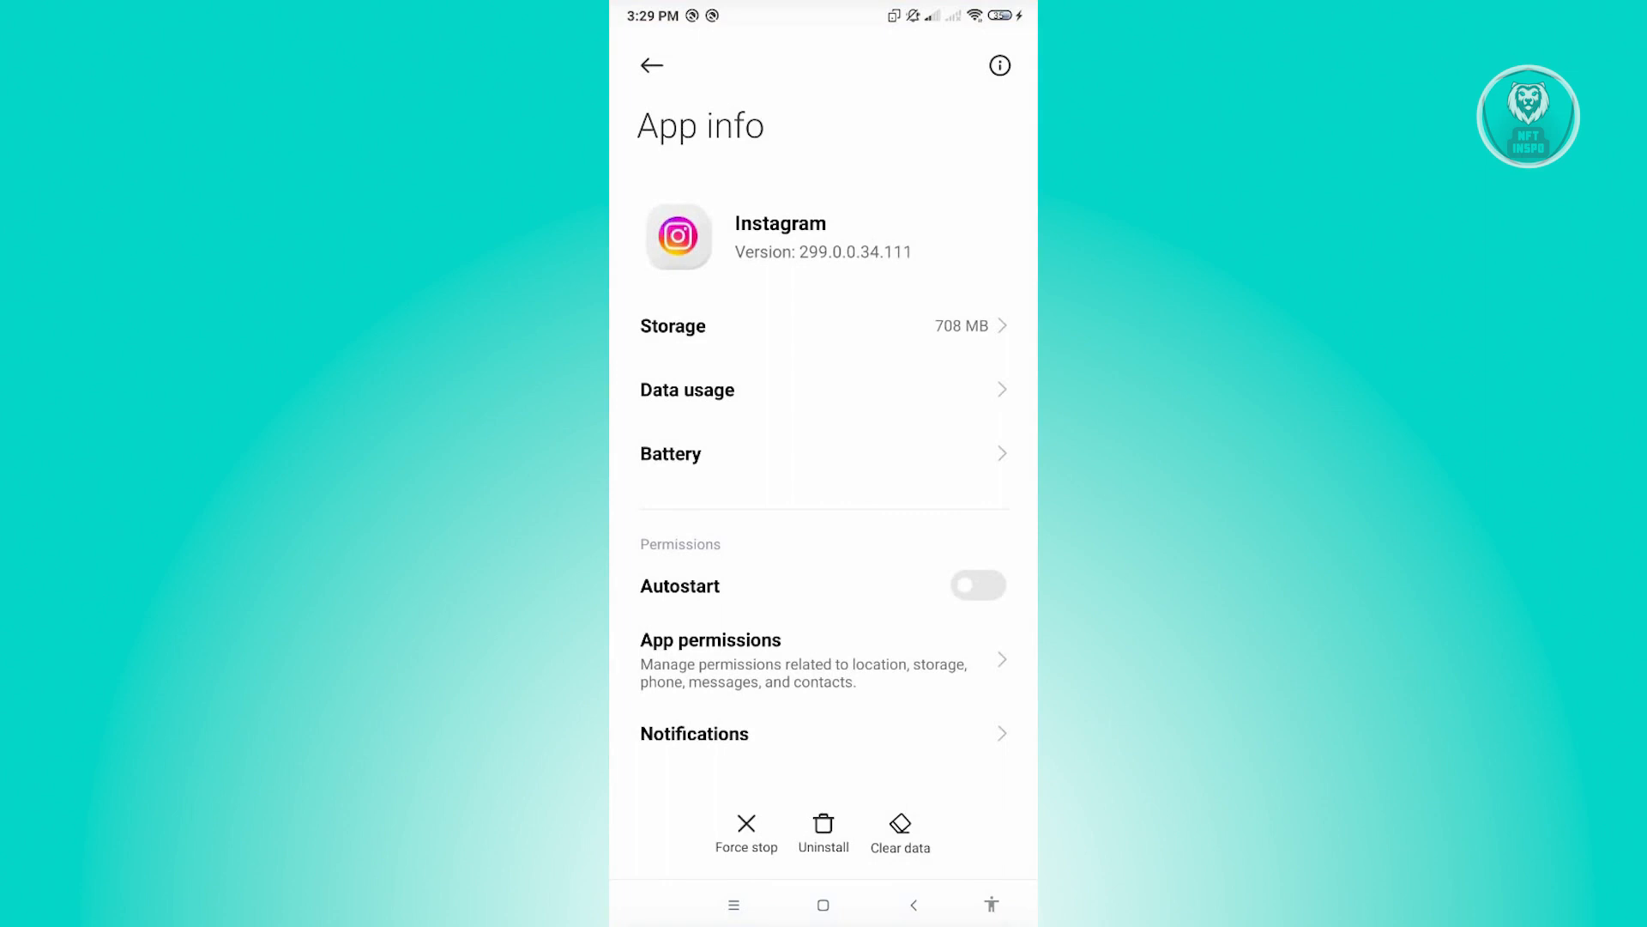
# - Clear all of Instagram's stored app data from its App info screen
pyautogui.click(900, 834)
pyautogui.write('in')
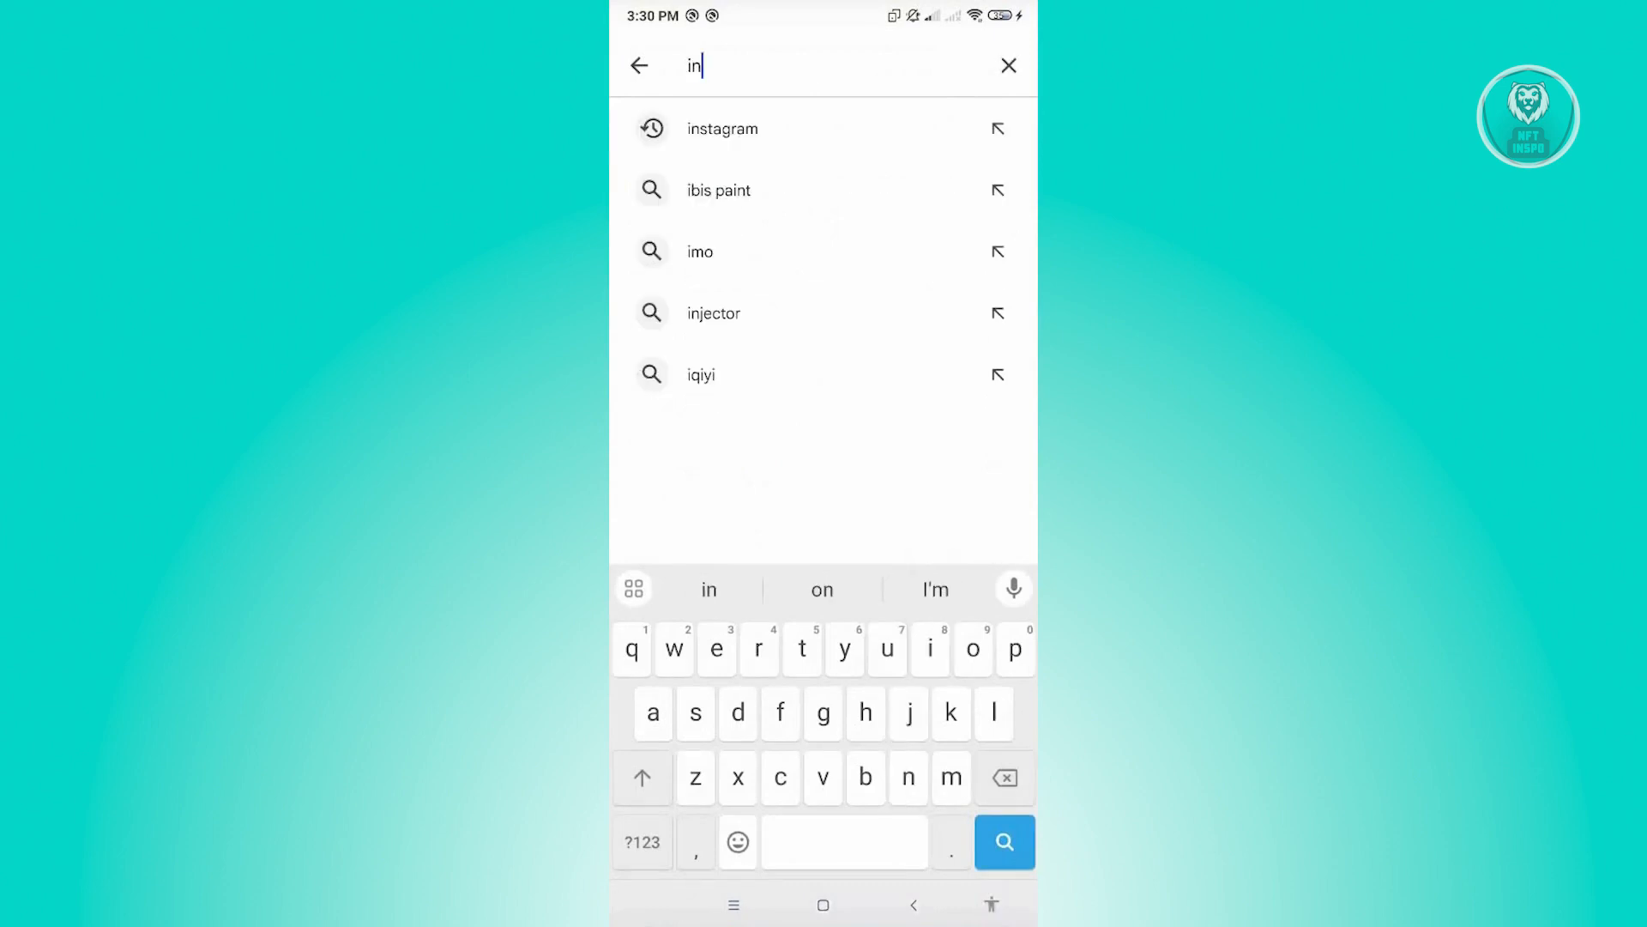
# - Search for 'instagram' and open its store page showing it installed with no update
pyautogui.click(723, 129)
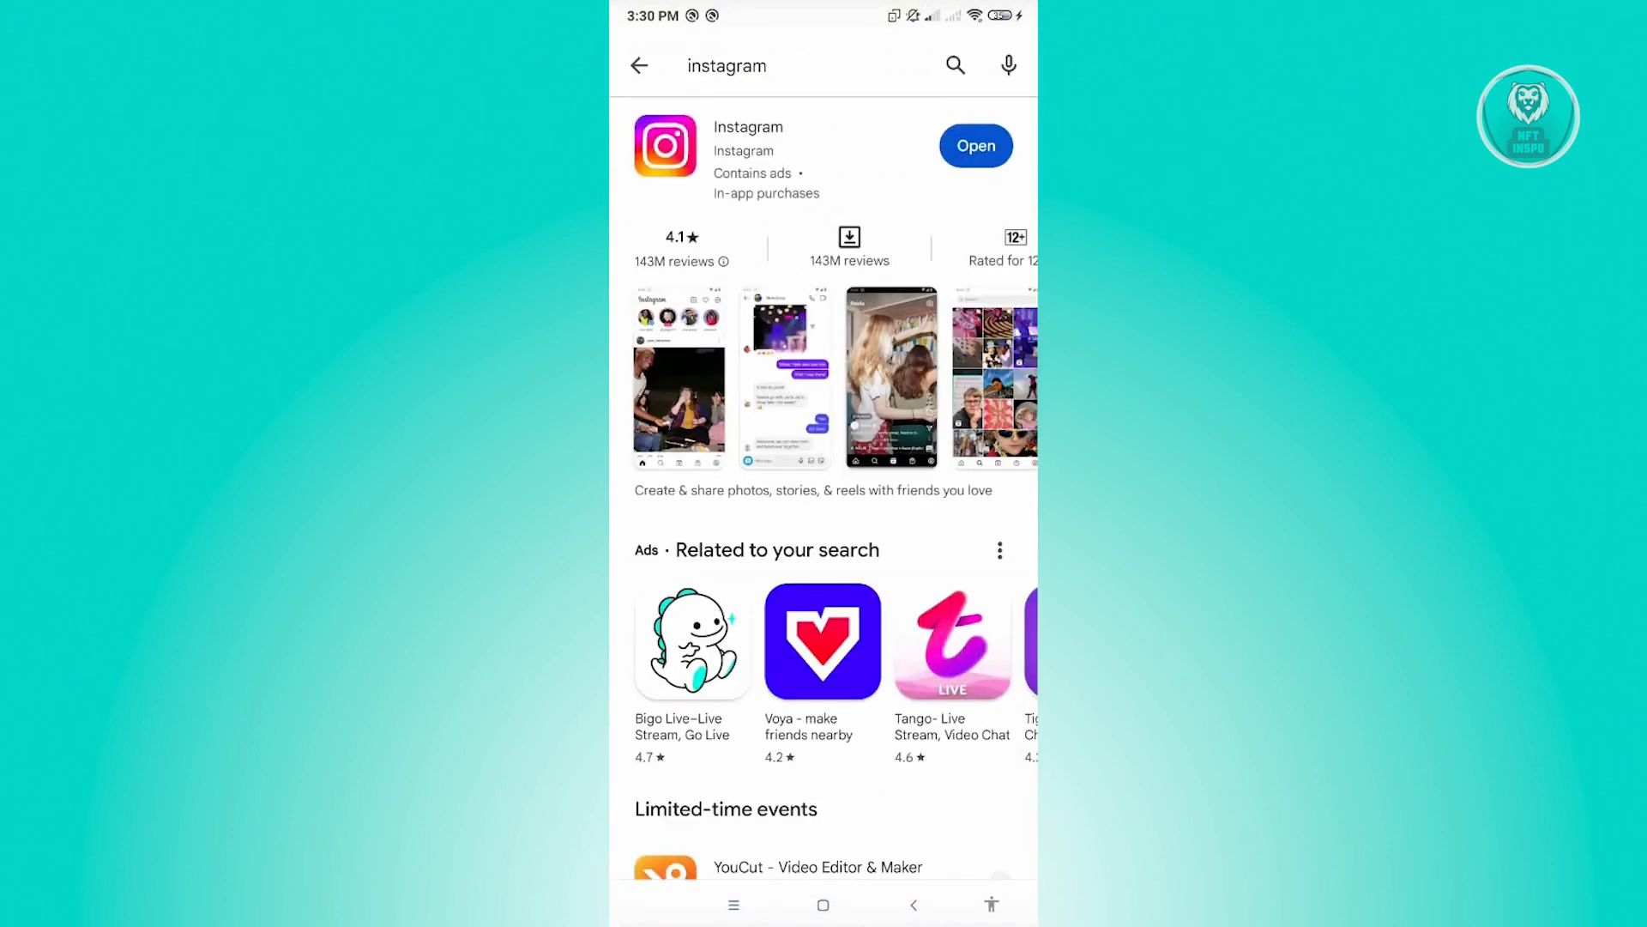
pyautogui.click(748, 144)
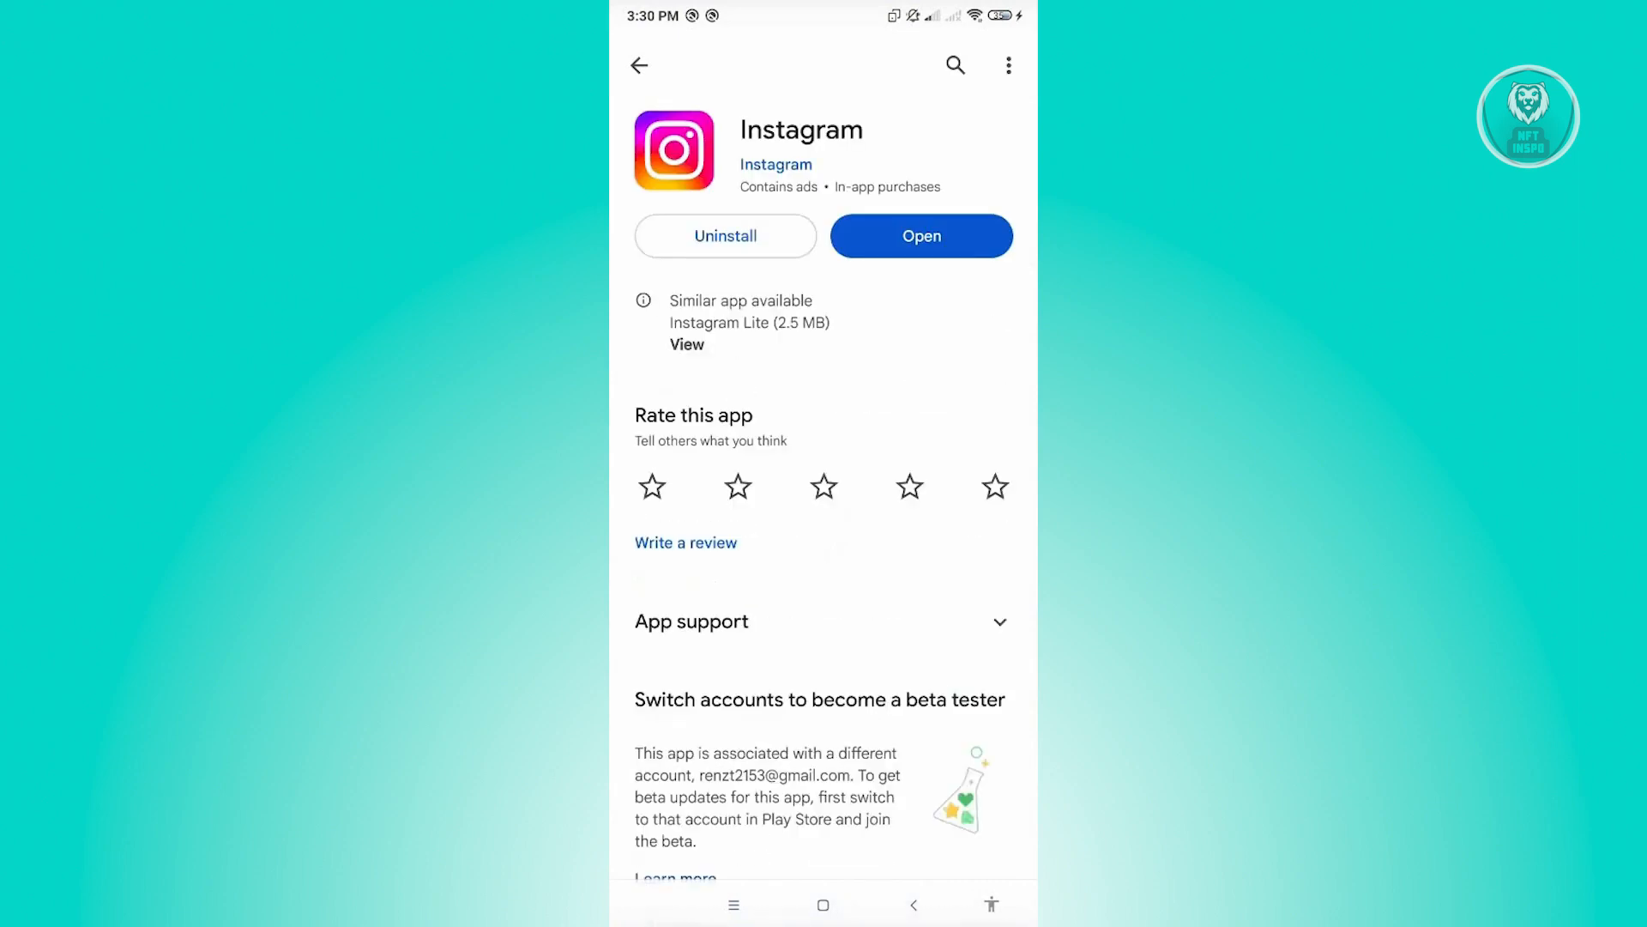